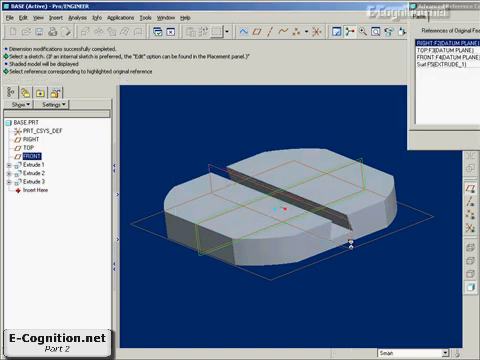
- Copy the Extrude 3 slot cut via Edit > Copy/Paste Special
left_click(450, 49)
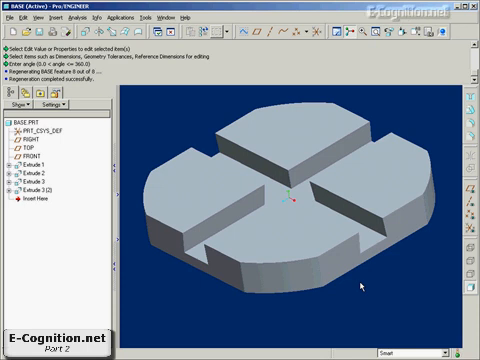
mouse_move(352, 315)
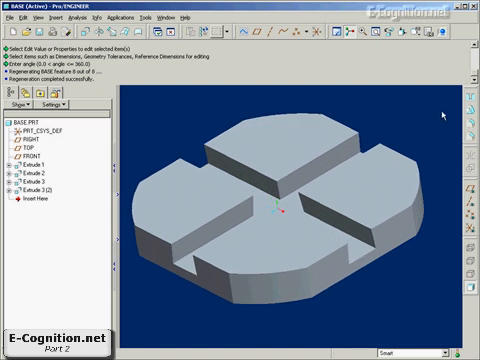
mouse_move(443, 115)
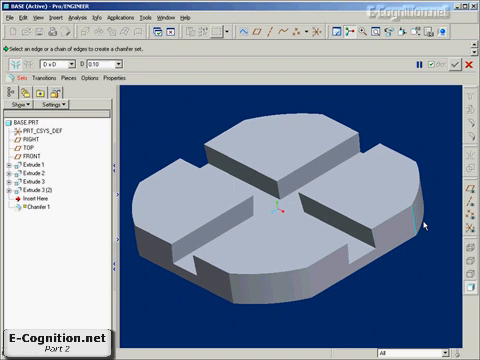
mouse_move(403, 218)
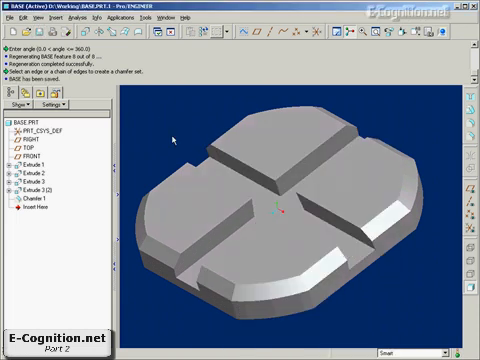
mouse_move(174, 138)
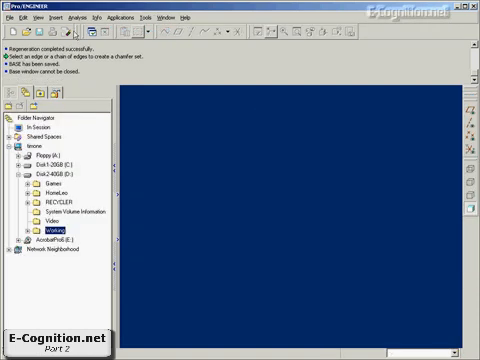
- Create a new solid part file, entering the name 'shaft'
left_click(11, 38)
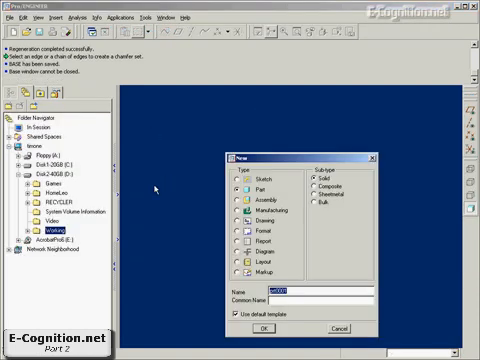
type("shaft")
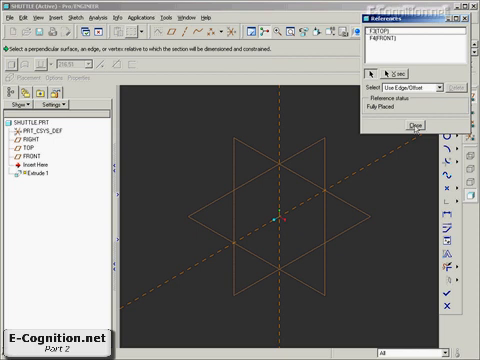
mouse_move(291, 74)
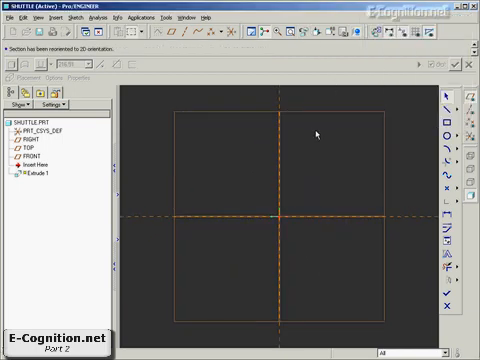
- Draw the trapezoid profile lines using the right-click sketch menu
right_click(318, 135)
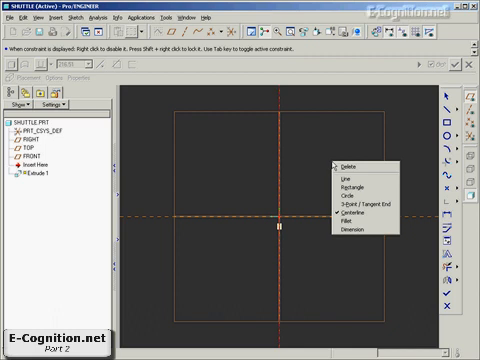
mouse_move(350, 178)
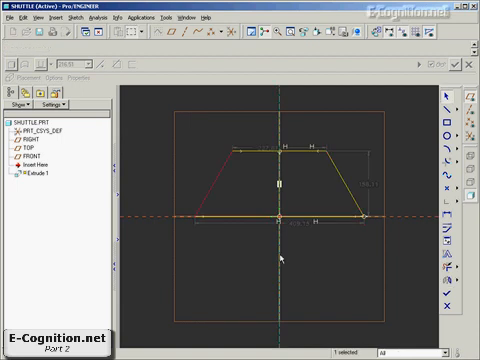
right_click(285, 259)
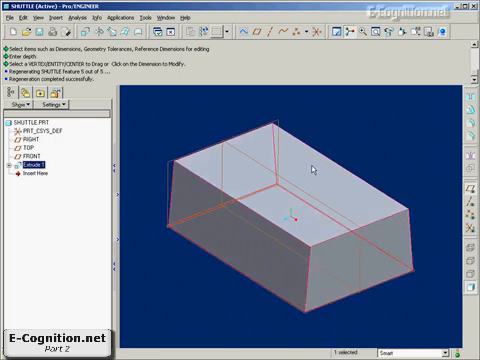
- Edit Extrude 1 from its right-click menu to change the block depth
right_click(315, 170)
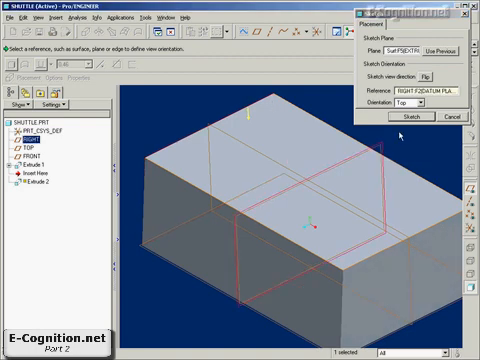
- Start sketching on the block's top surface
left_click(384, 117)
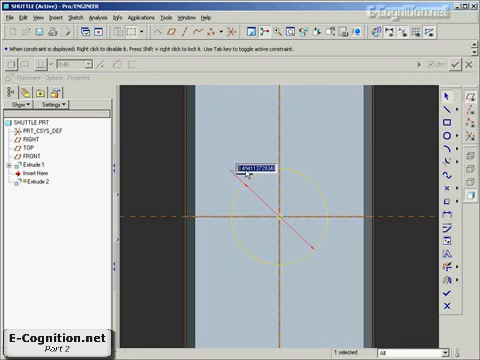
- Set the centred circle's diameter to 9
type("9")
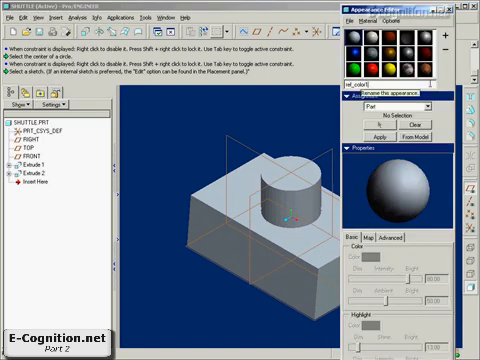
- Open the Color and Appearance editor for the SHUTTLE part
left_click(386, 46)
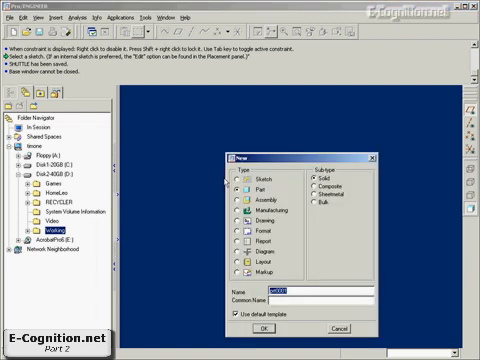
- Name the new solid part 'level'
type("level")
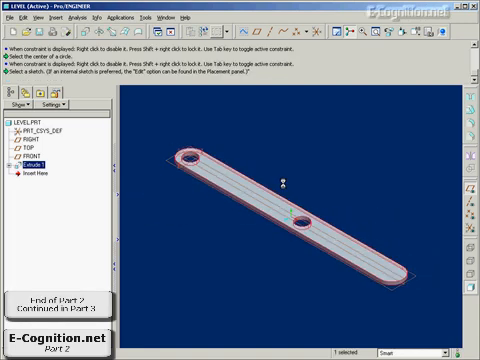
mouse_move(205, 98)
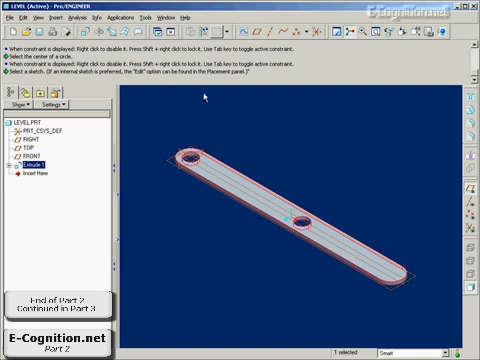
mouse_move(268, 156)
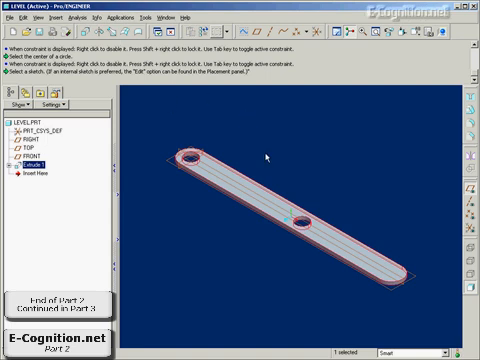